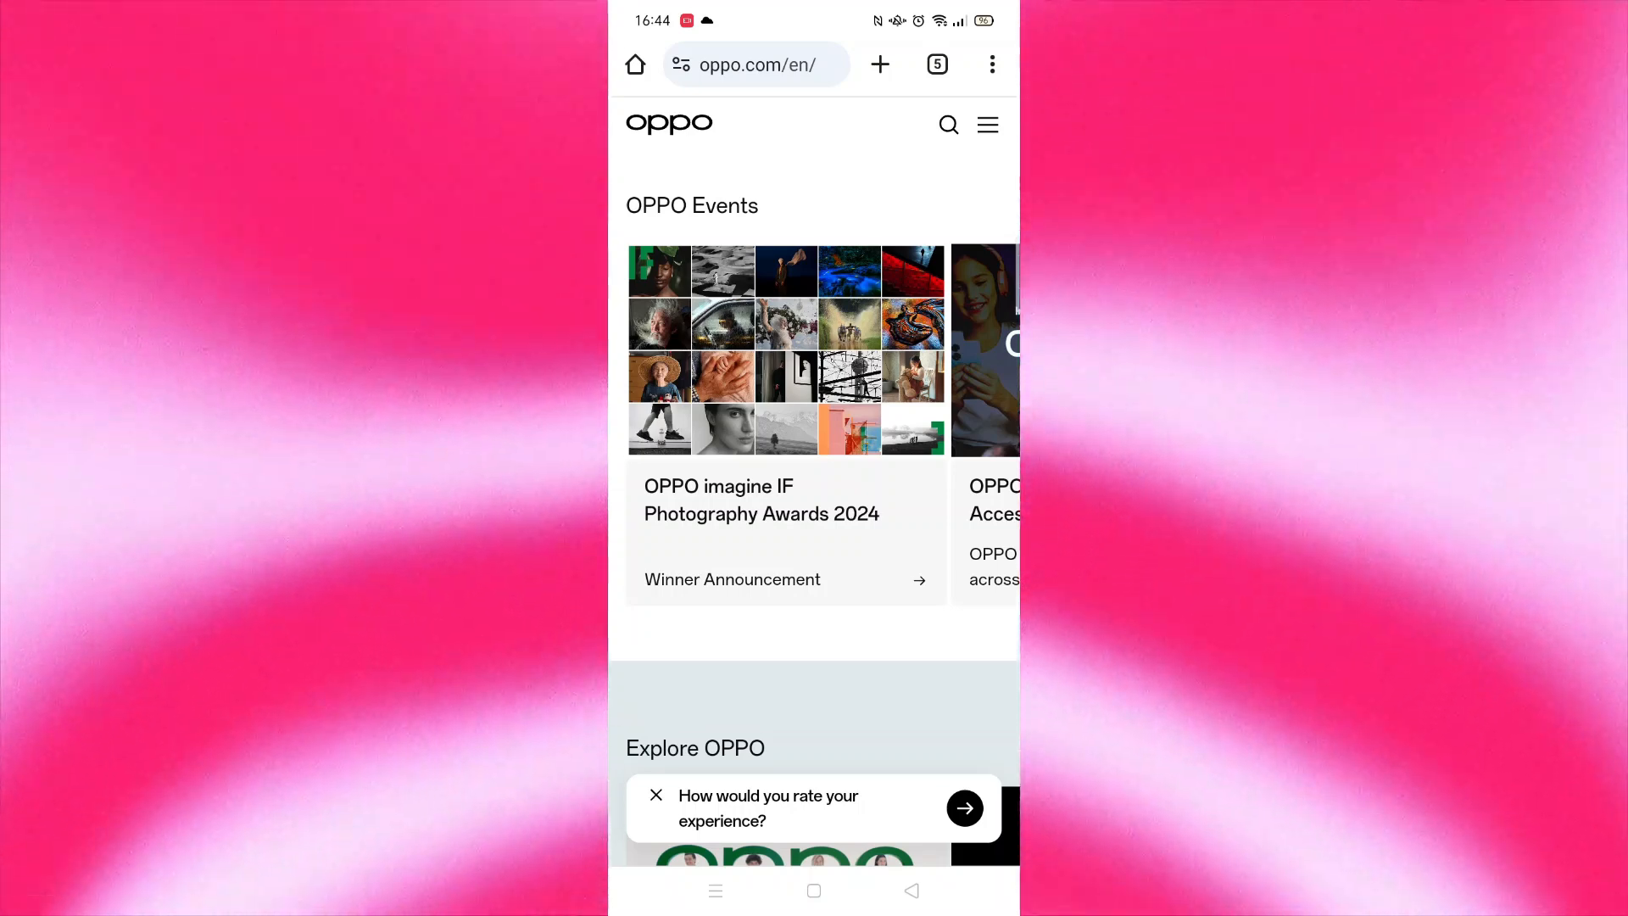
# Close the 'How would you rate your experience?' banner at the bottom of the OPPO page.
pyautogui.click(655, 795)
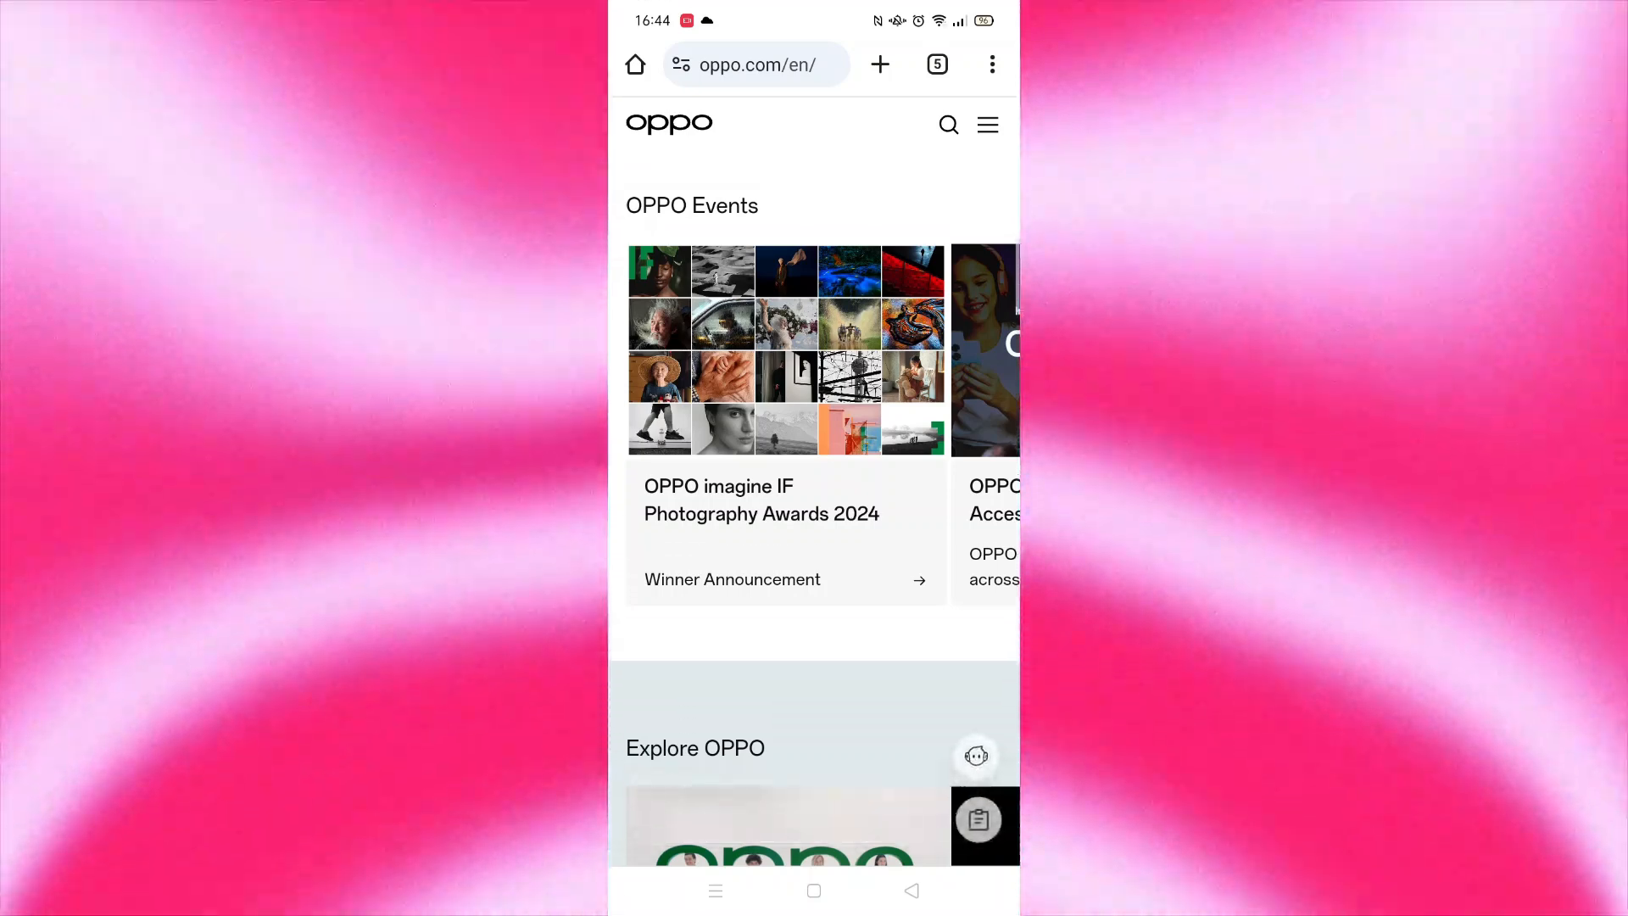